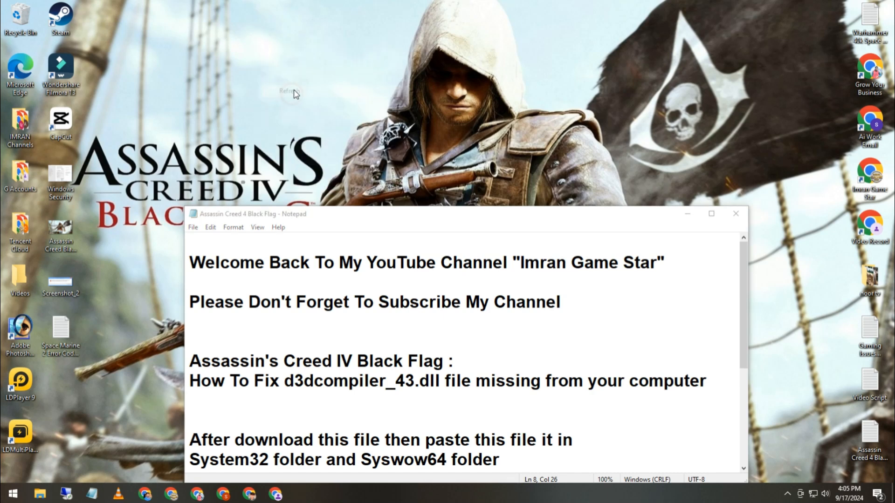
Refresh the desktop and select 'd3dcompiler_43' in the Notepad fix instructions.
right_click(294, 93)
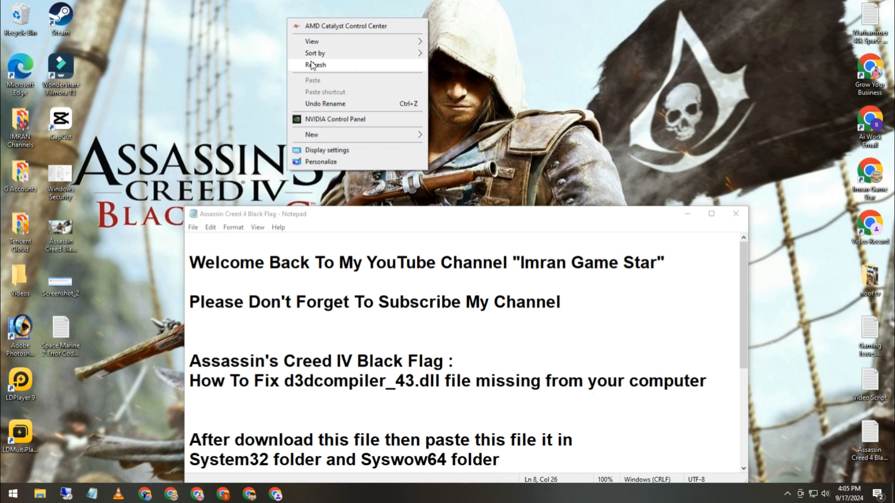
click(313, 65)
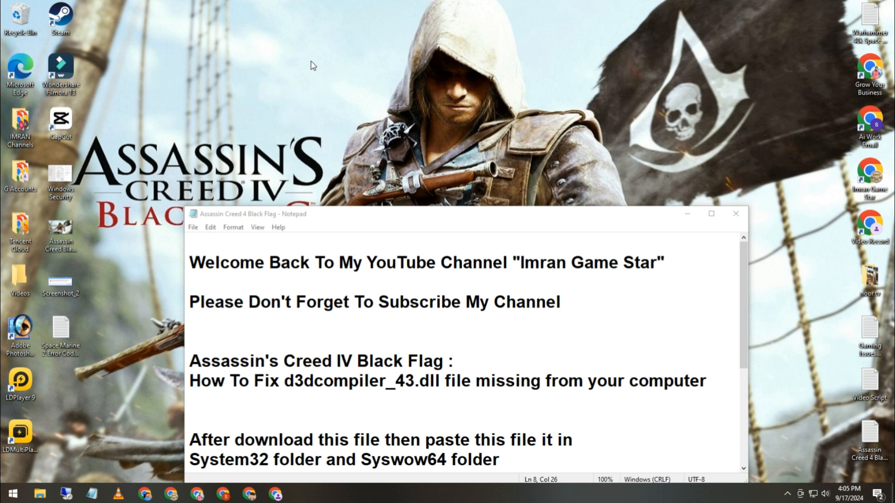
mouse_move(308, 85)
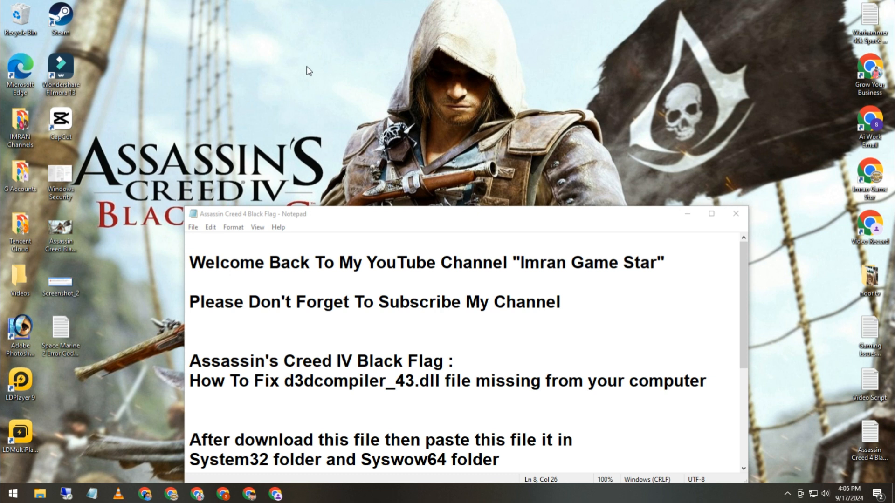
double_click(348, 382)
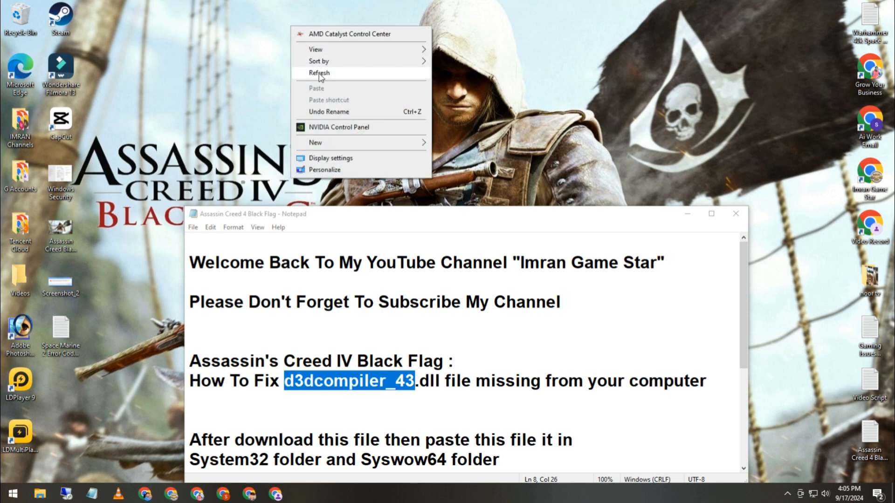
click(319, 72)
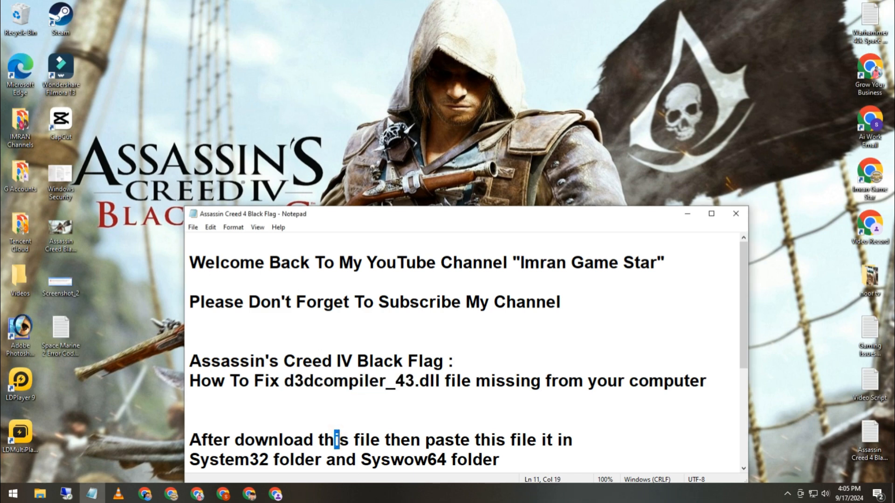
click(236, 467)
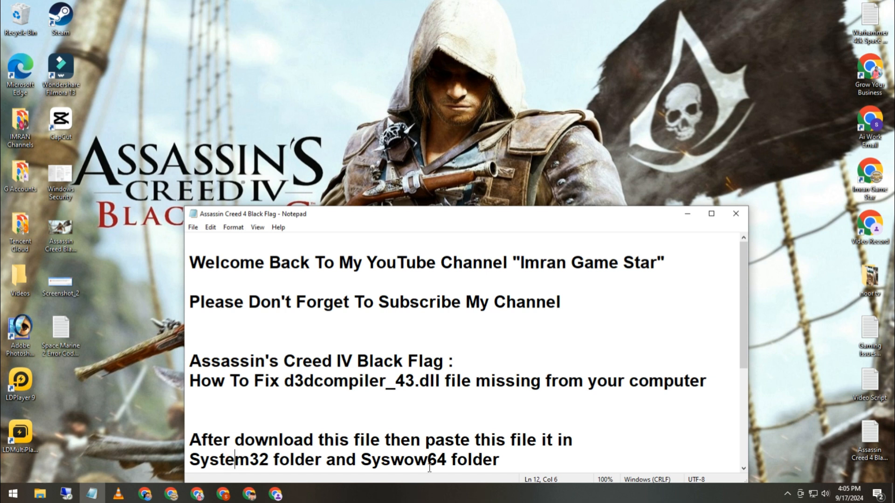
mouse_move(244, 96)
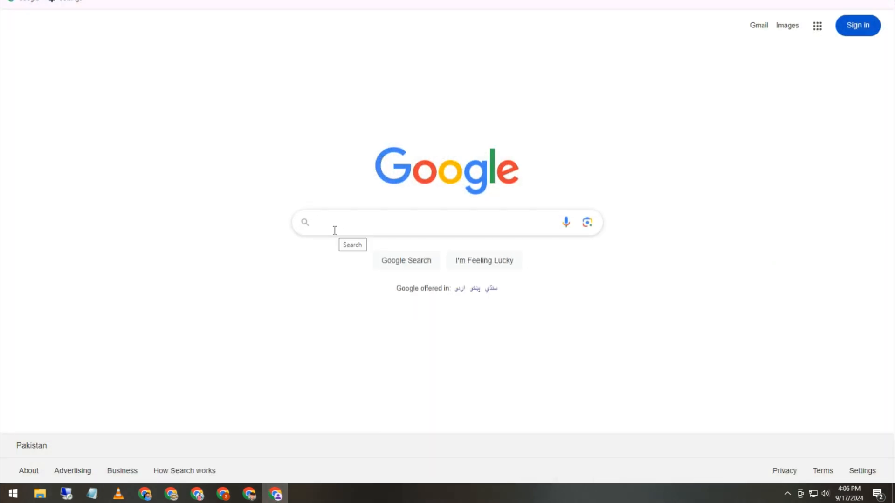
Search Google for 'd3dcompiler_43.dll download' using the first suggestion.
text(d3dco)
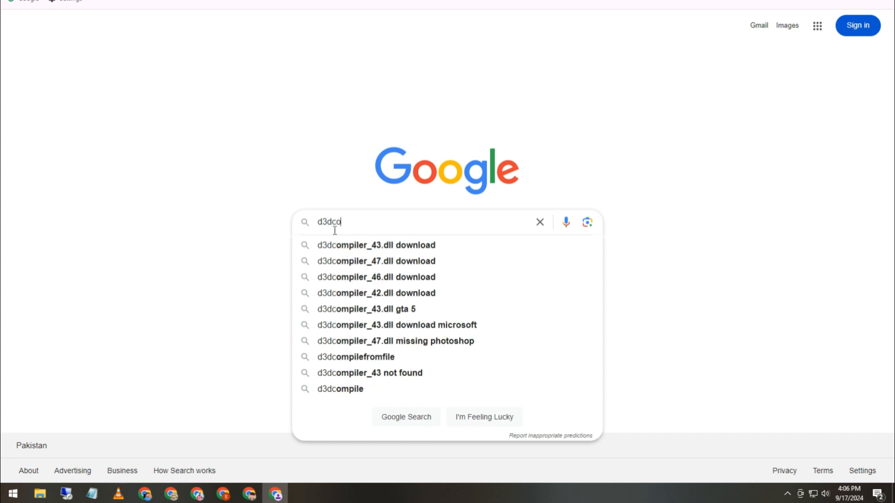
click(373, 245)
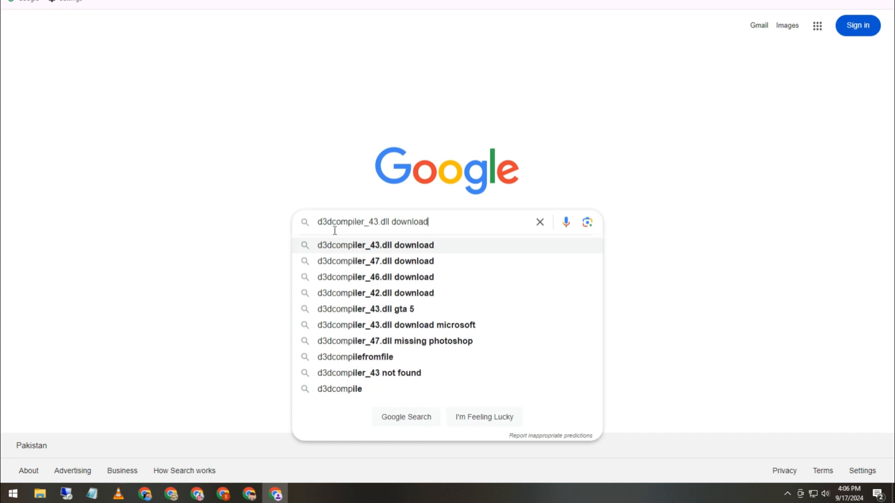
mouse_move(376, 248)
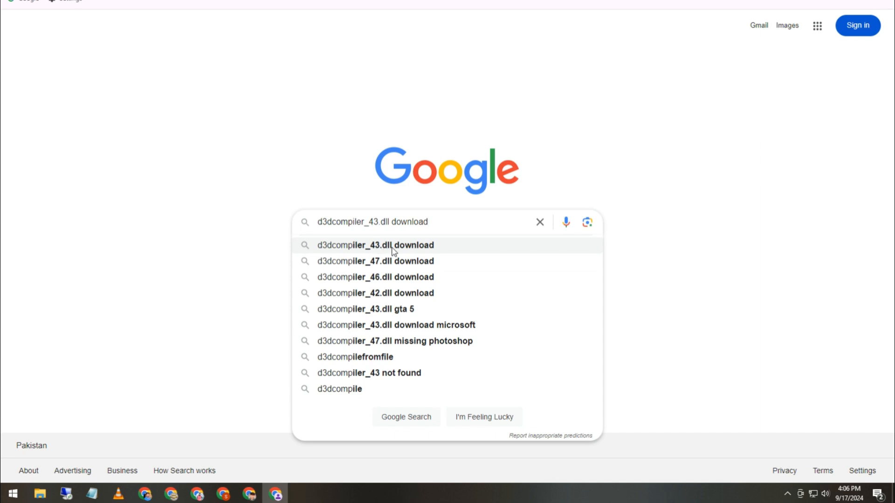
click(375, 246)
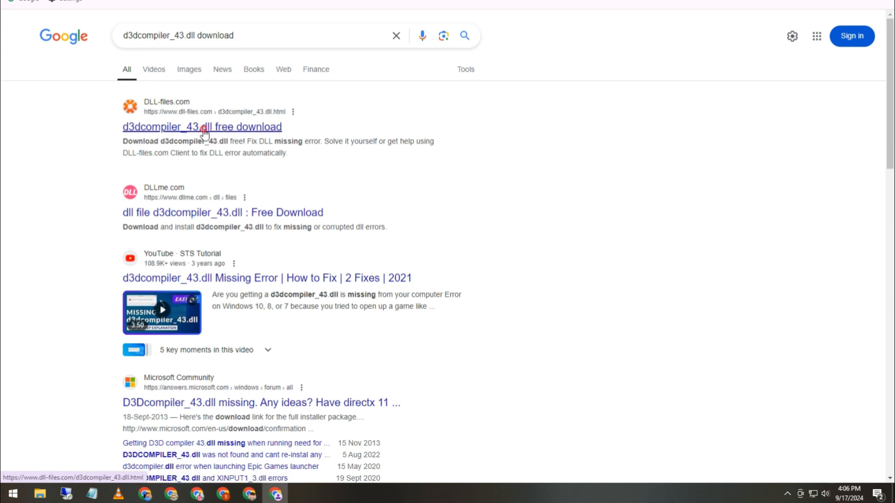
Open the DLL-files.com result and download the first 32-bit d3dcompiler_43.dll version.
click(202, 126)
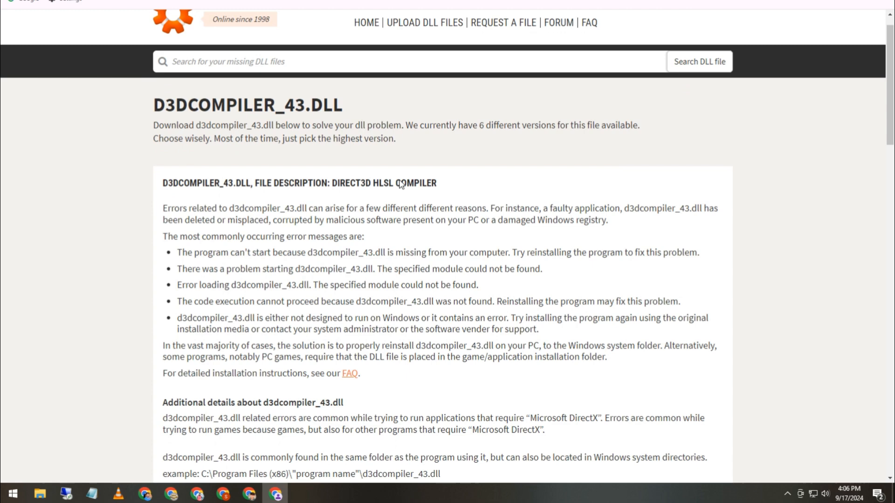
scroll(down, 3)
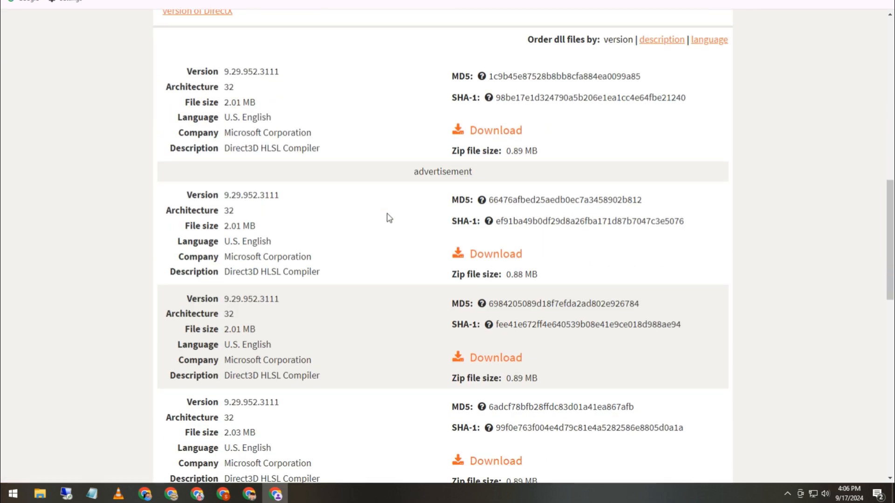
scroll(up, 3)
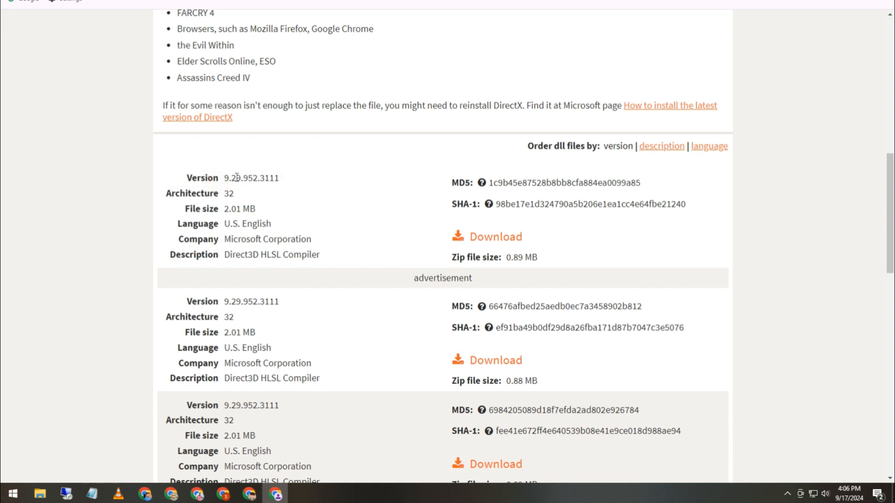
mouse_move(503, 239)
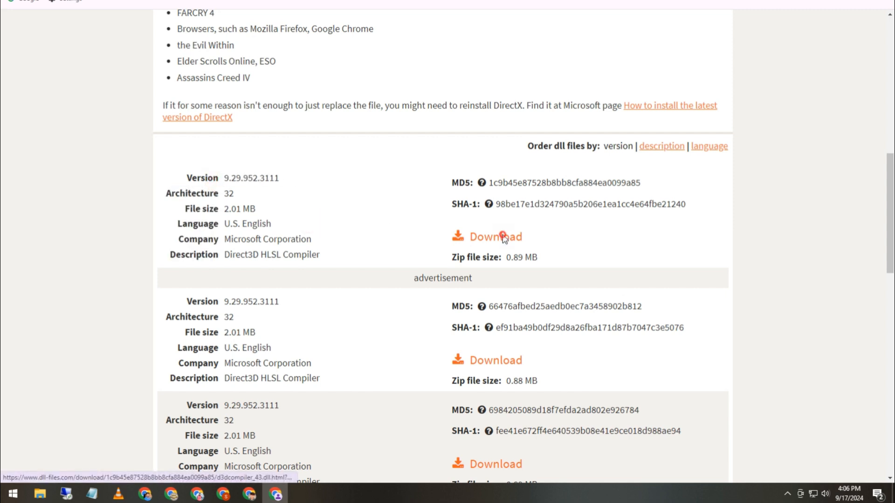
click(501, 237)
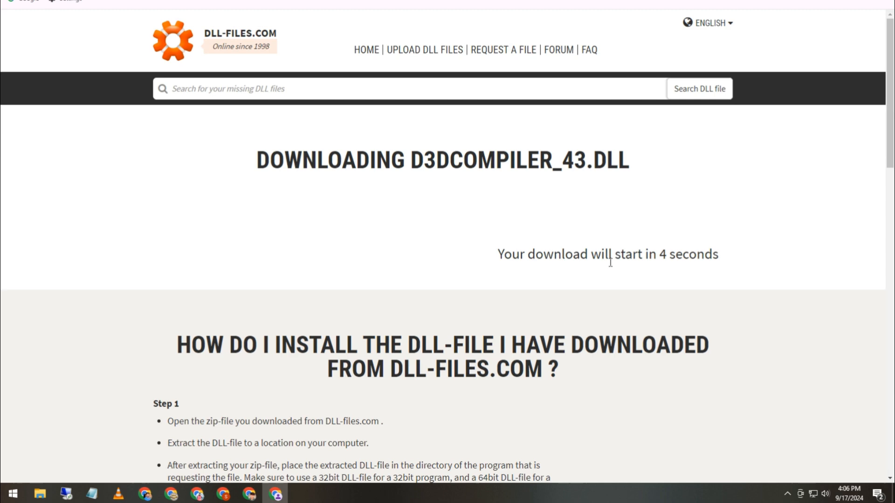
mouse_move(397, 296)
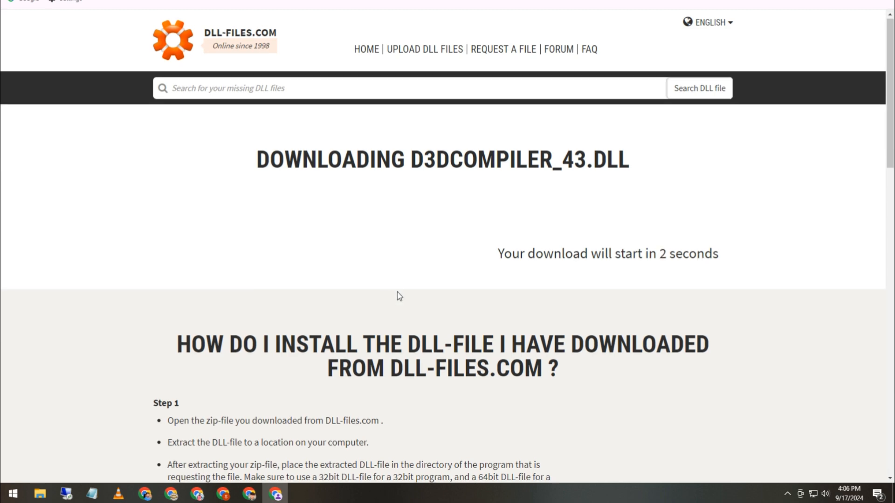
scroll(down, 3)
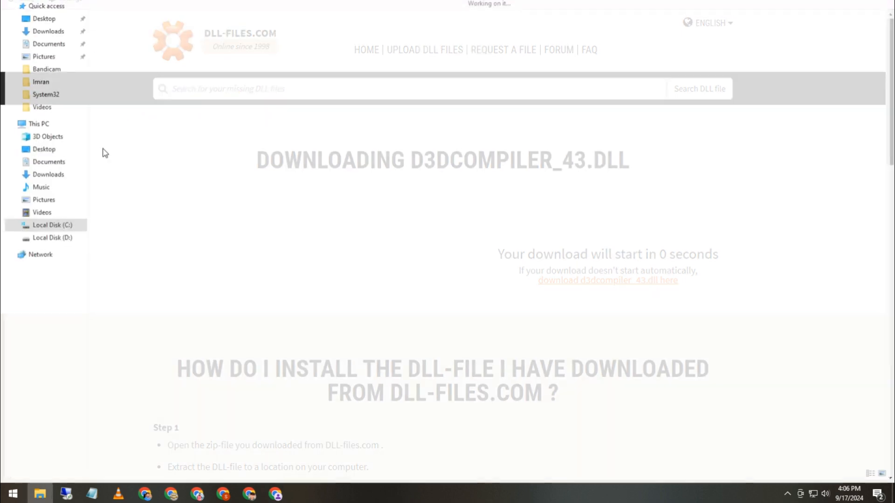
Extract the d3dcompiler_43 zip here and copy the extracted D3DCompiler_43.dll.
right_click(109, 21)
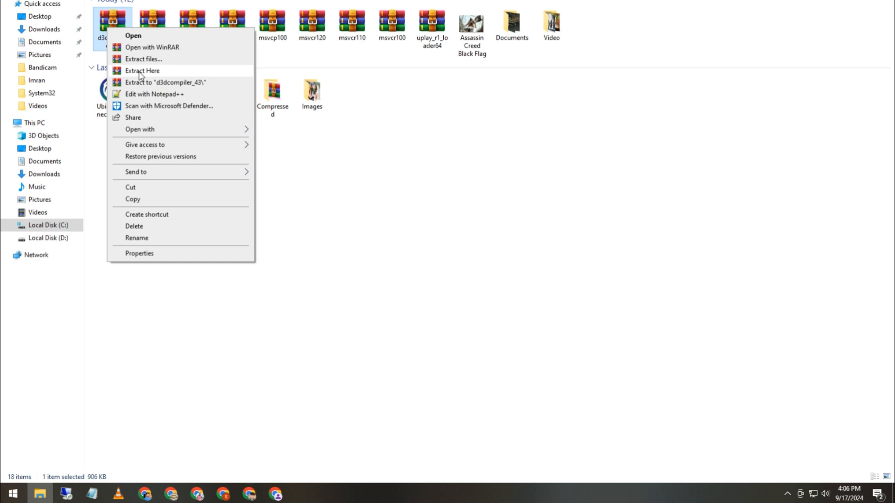
click(142, 71)
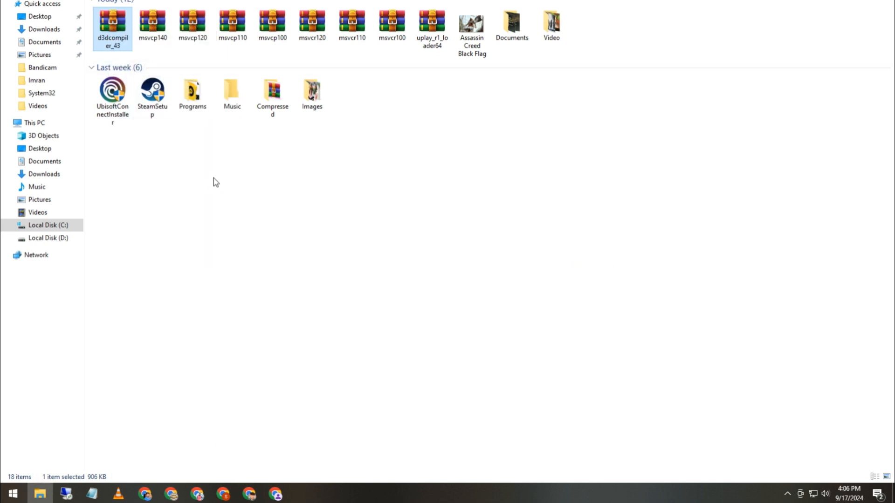
right_click(153, 161)
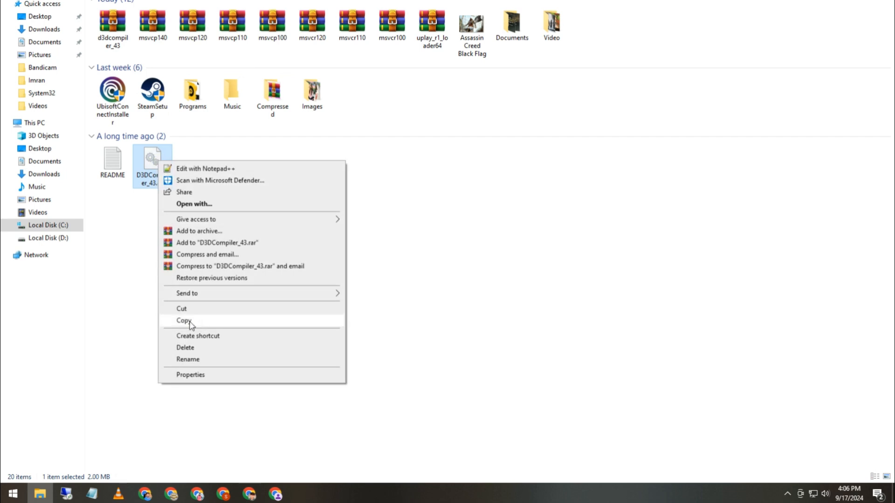
click(12, 492)
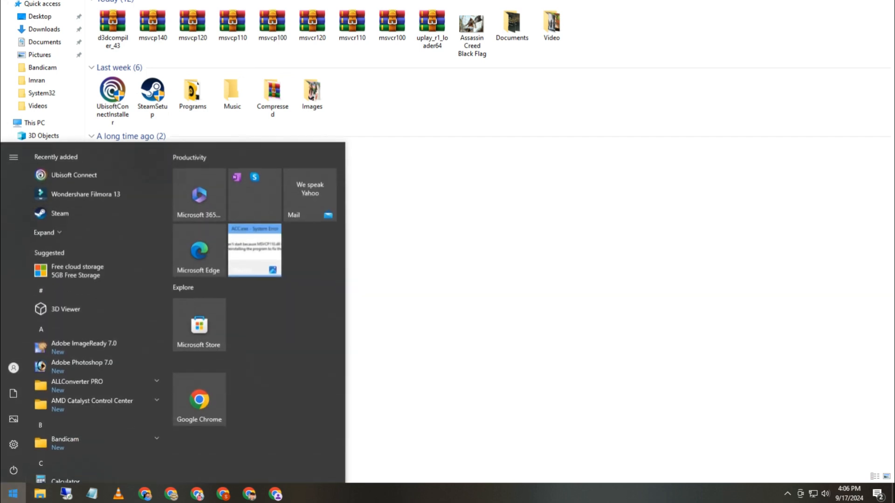
Open System32 via Run and paste D3DCompiler_43.dll, replacing the existing file.
text(run)
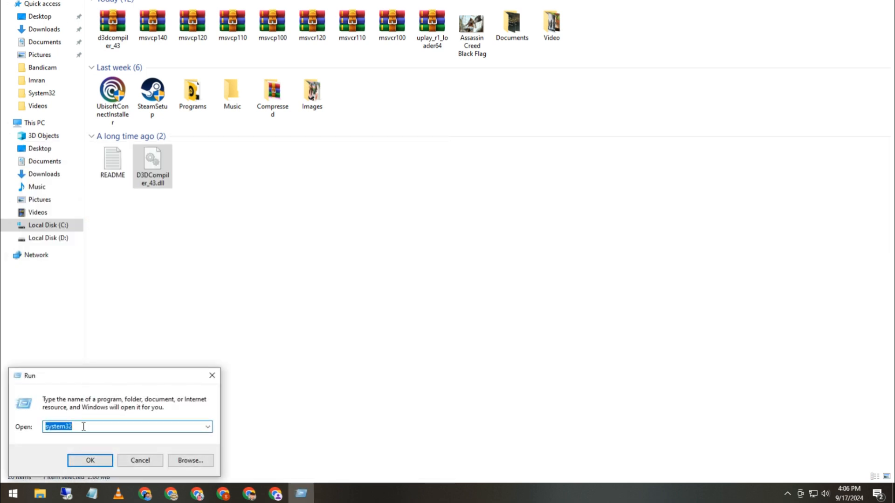
click(90, 460)
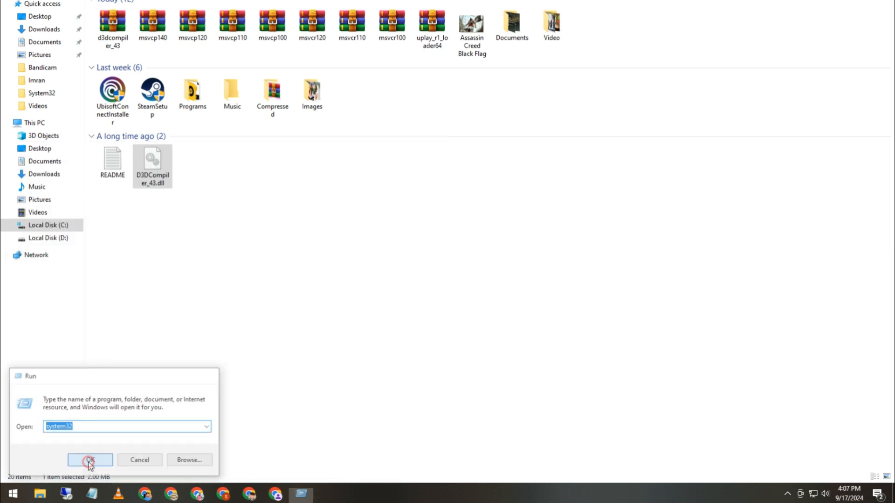
click(90, 460)
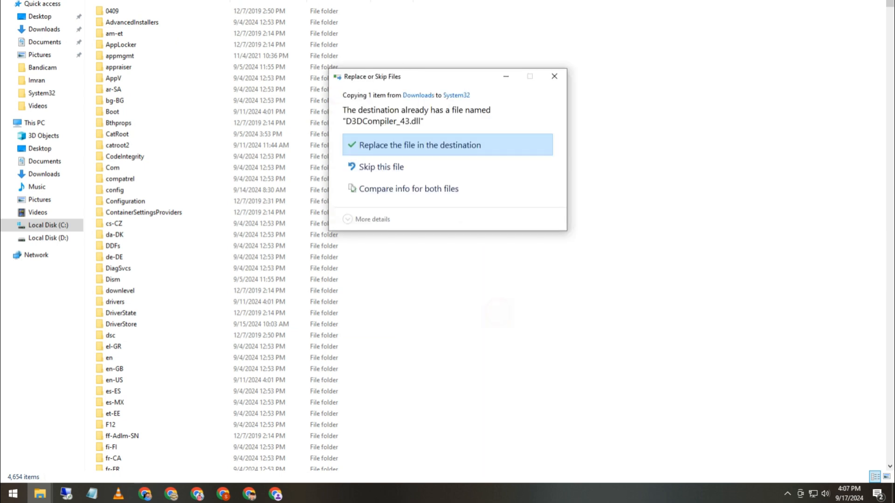
mouse_move(516, 197)
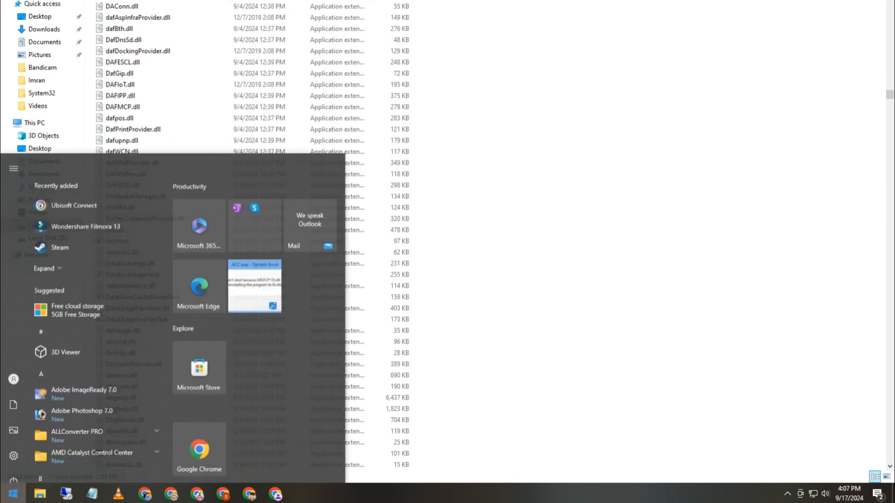
Open SysWOW64 via Run and paste D3DCompiler_43.dll into the folder.
text(run)
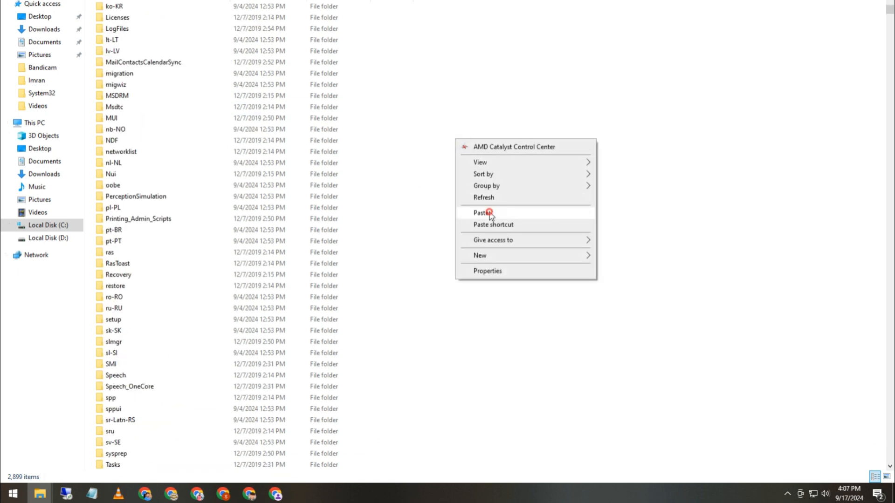
click(483, 212)
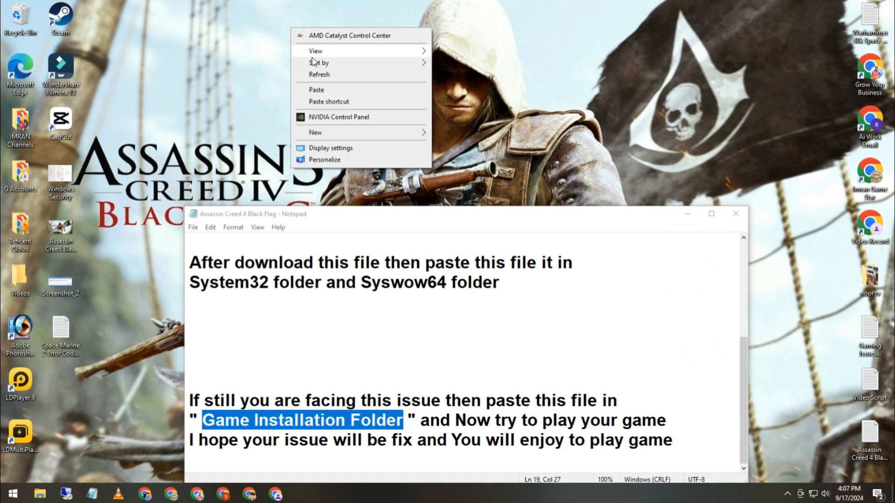
Dismiss the desktop context menu and close the Notepad instructions window.
click(671, 196)
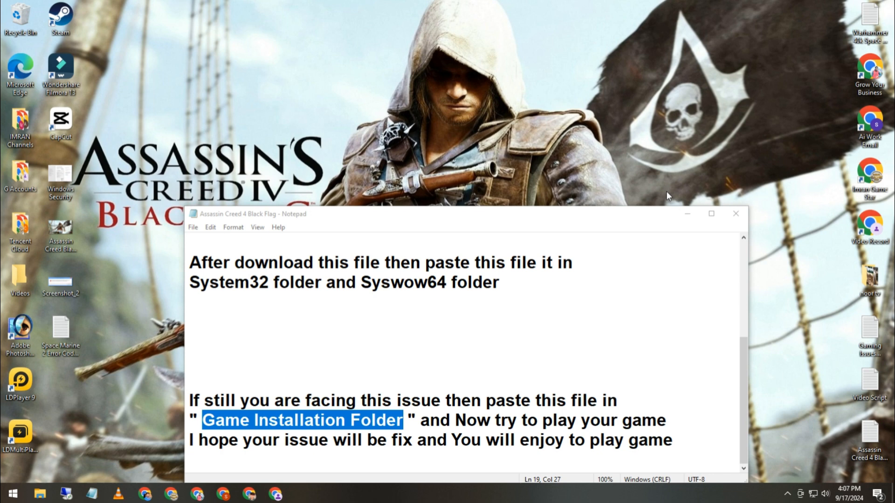
click(736, 213)
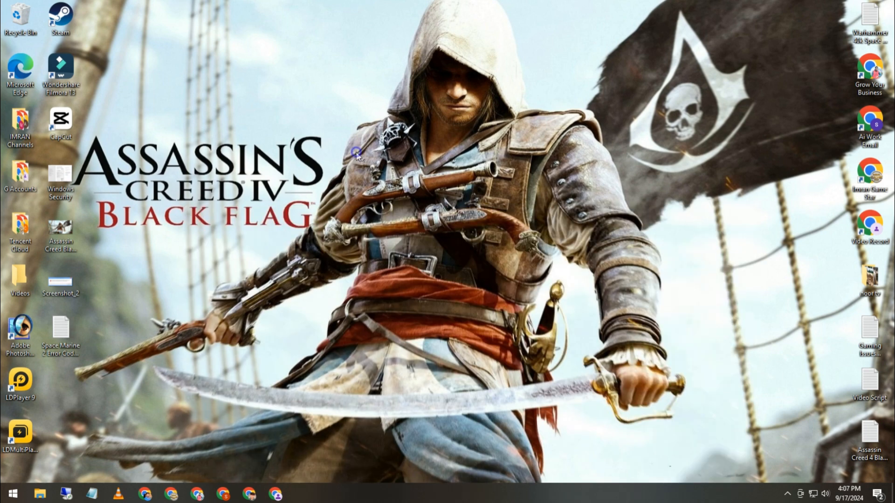
mouse_move(359, 113)
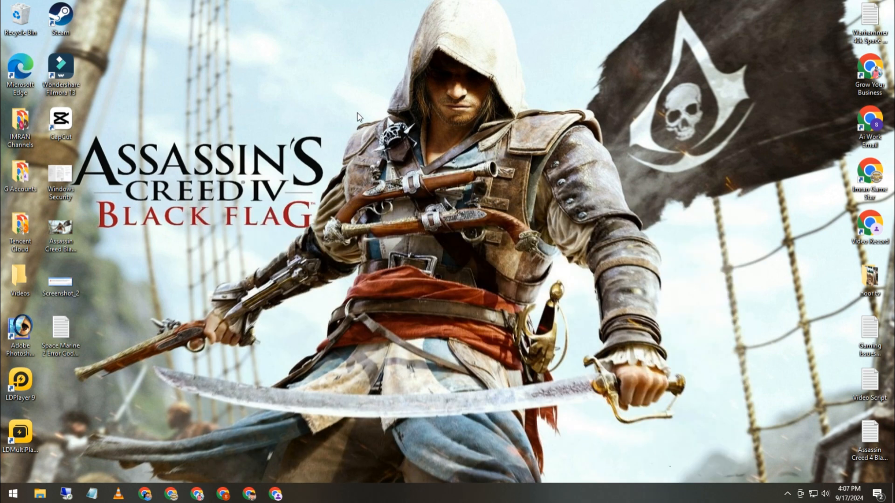